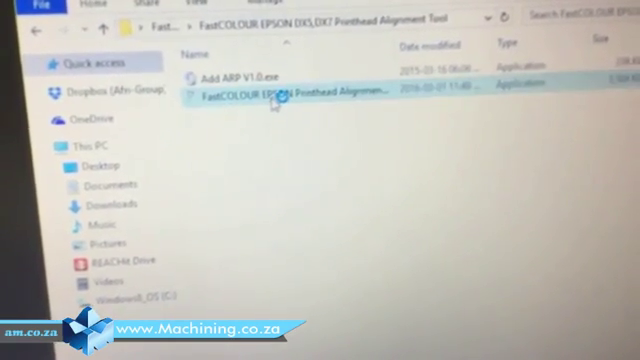
- Launch the FastCOLOUR EPSON DX5,DX7 Printhead Alignment Tool from its folder
double_click(280, 96)
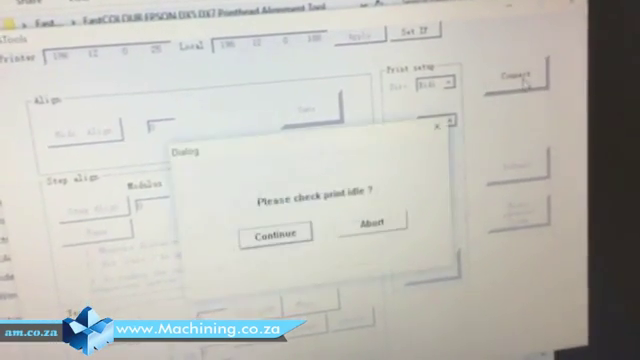
- Confirm the printer is idle on the 'Please check print idle?' prompt
left_click(300, 231)
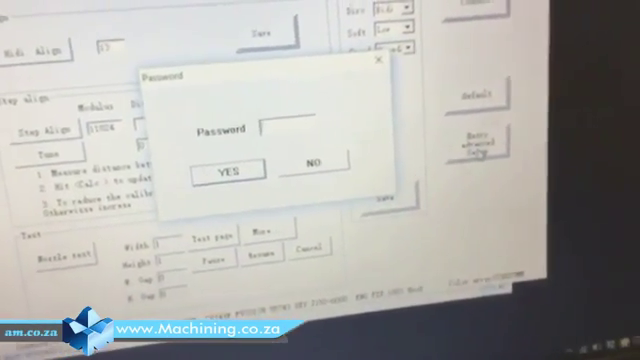
- Accept the password prompt to reach the voltage and colour order settings
left_click(232, 167)
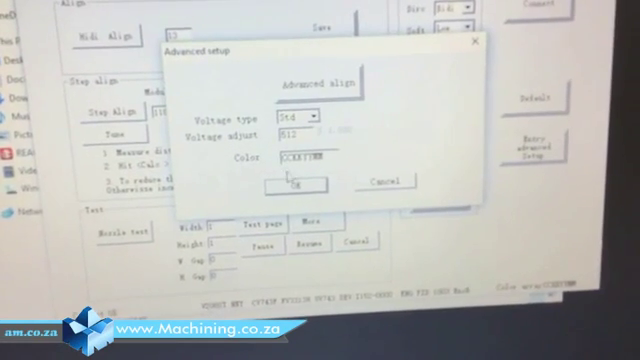